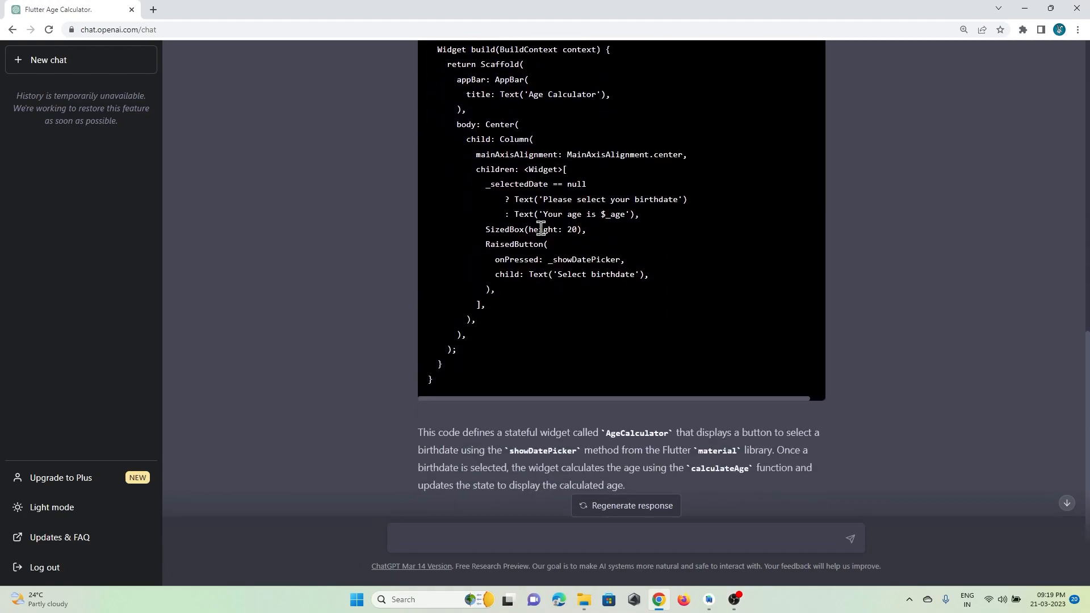
mouse_move(1001, 300)
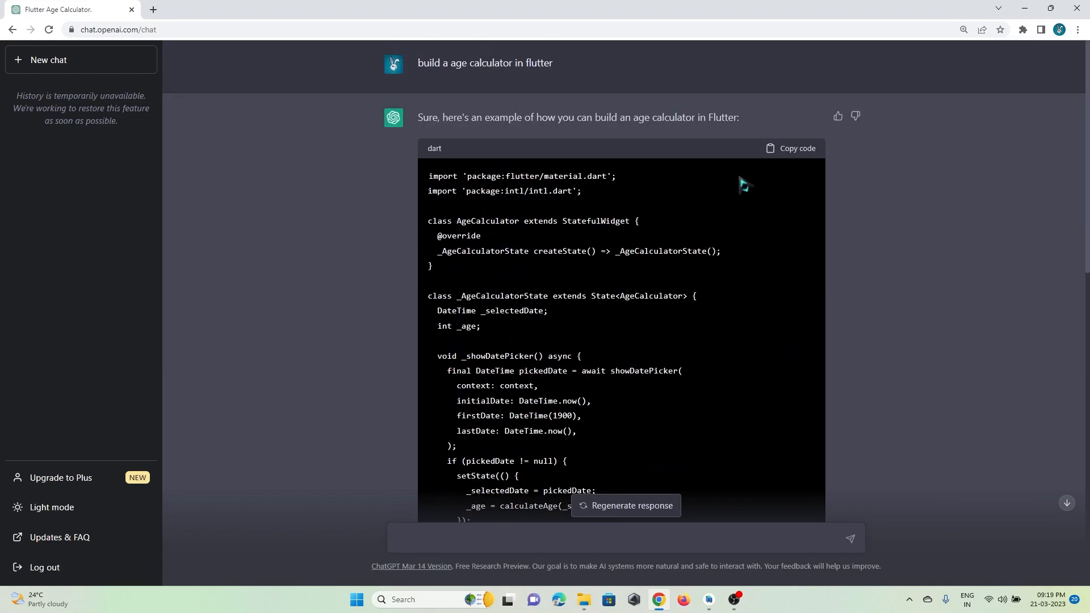
Step: Copy the Flutter age calculator code that ChatGPT generated
click(797, 148)
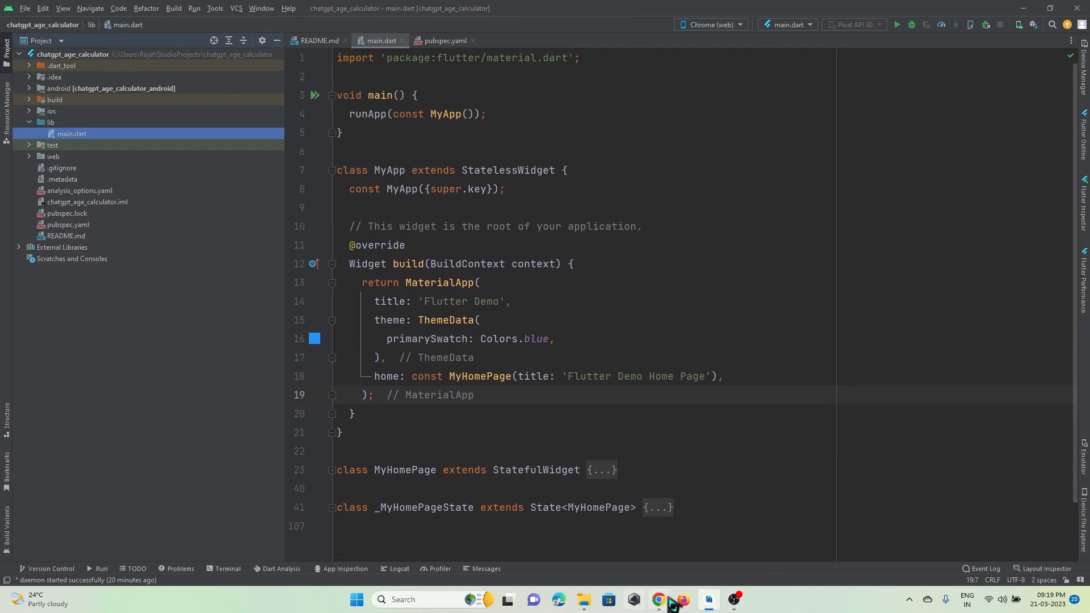
Step: Create age_calculator.dart in lib for the ChatGPT AgeCalculator code
click(656, 600)
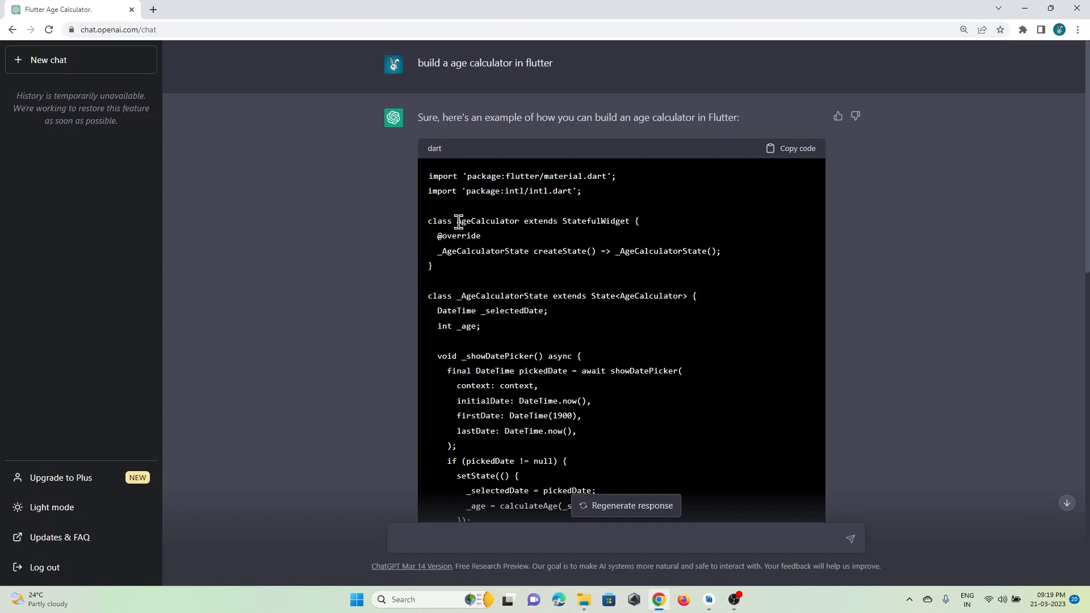
double_click(487, 220)
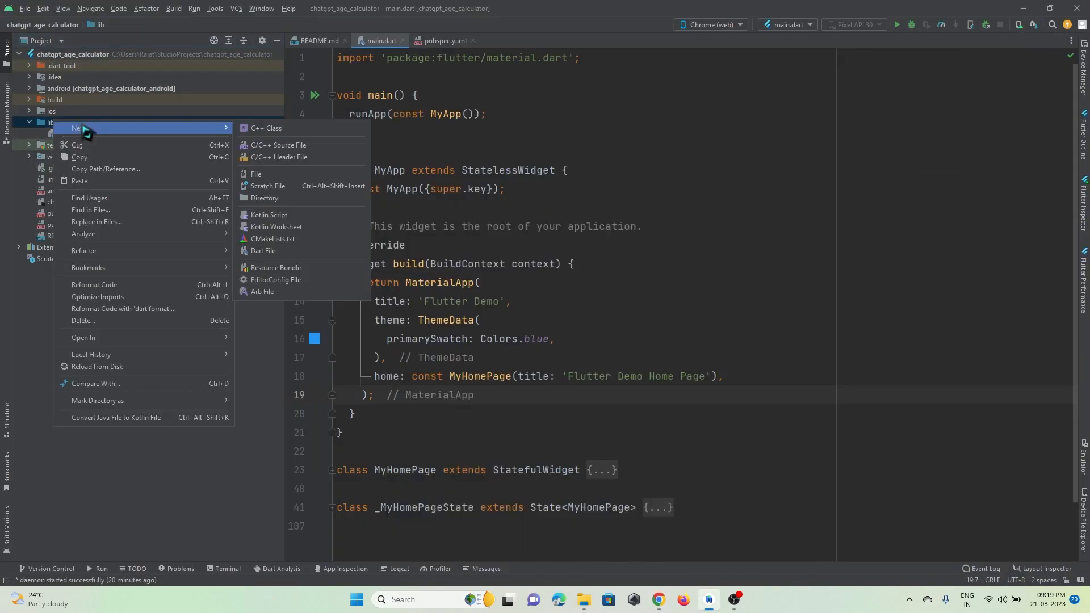
click(263, 252)
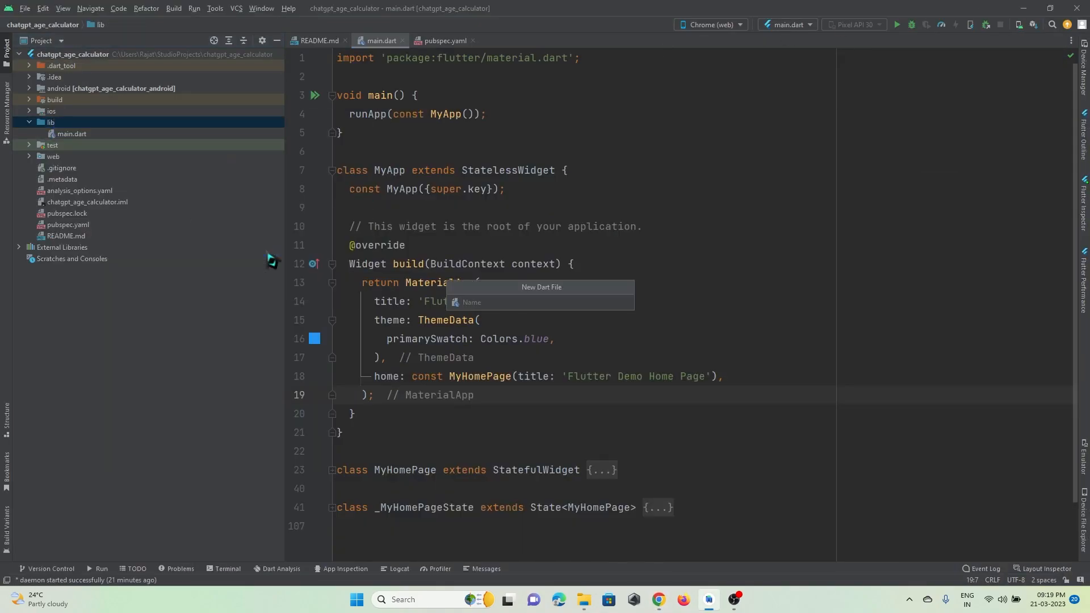
text(age_ca)
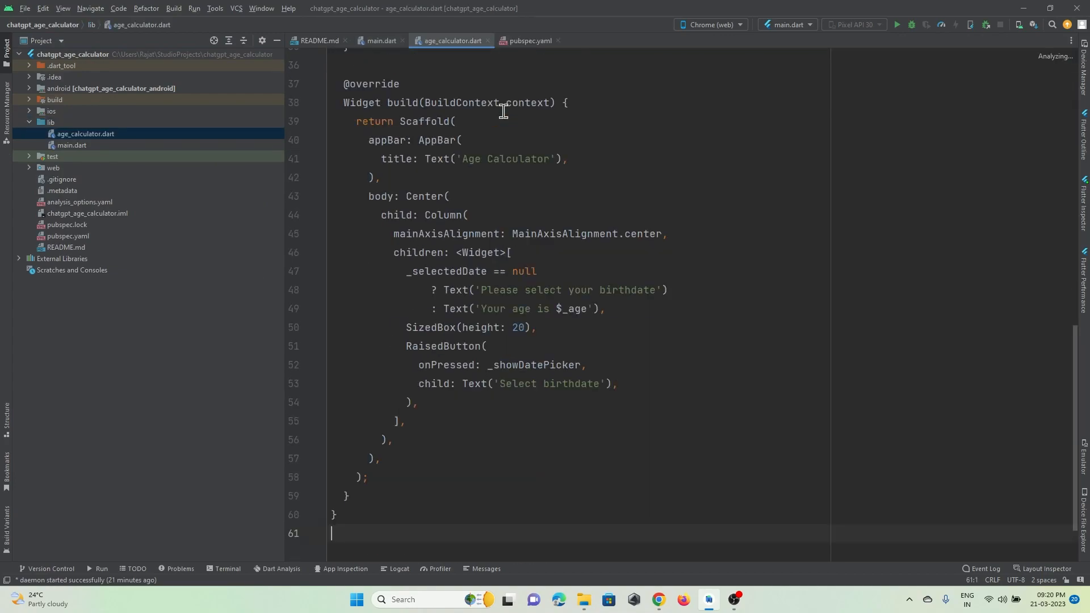
Step: Make pickedDate a nullable DateTime and mark _selectedDate and _age as late
scroll(up, 3)
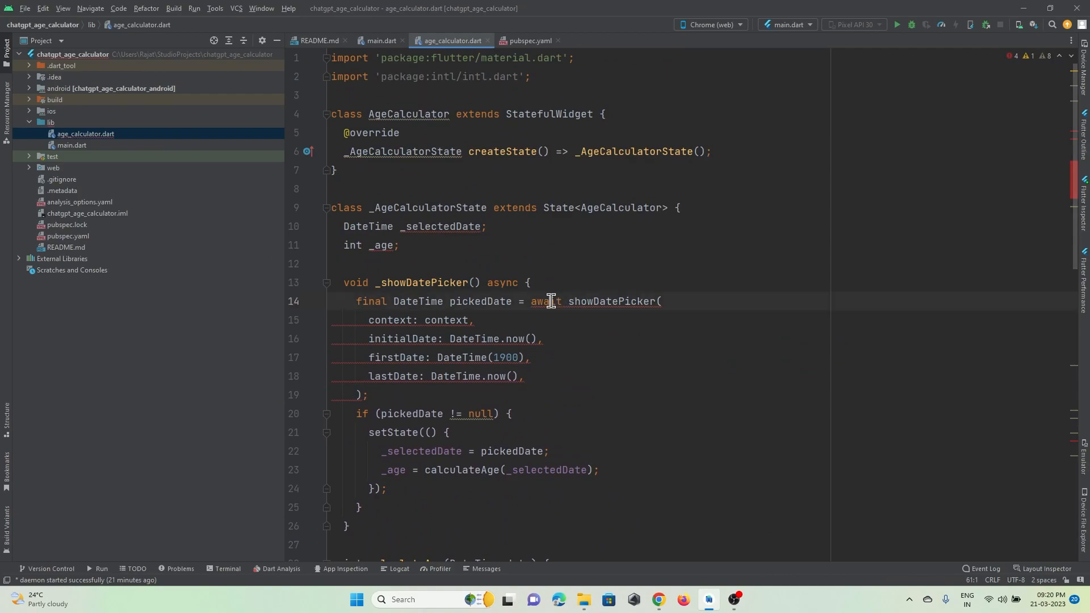
click(346, 300)
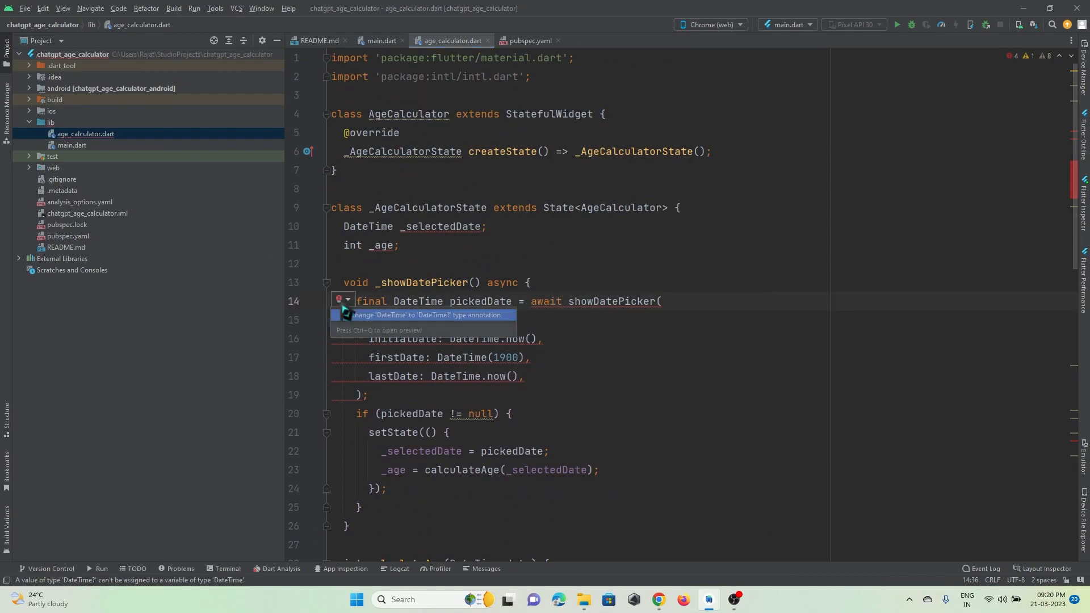
mouse_move(449, 323)
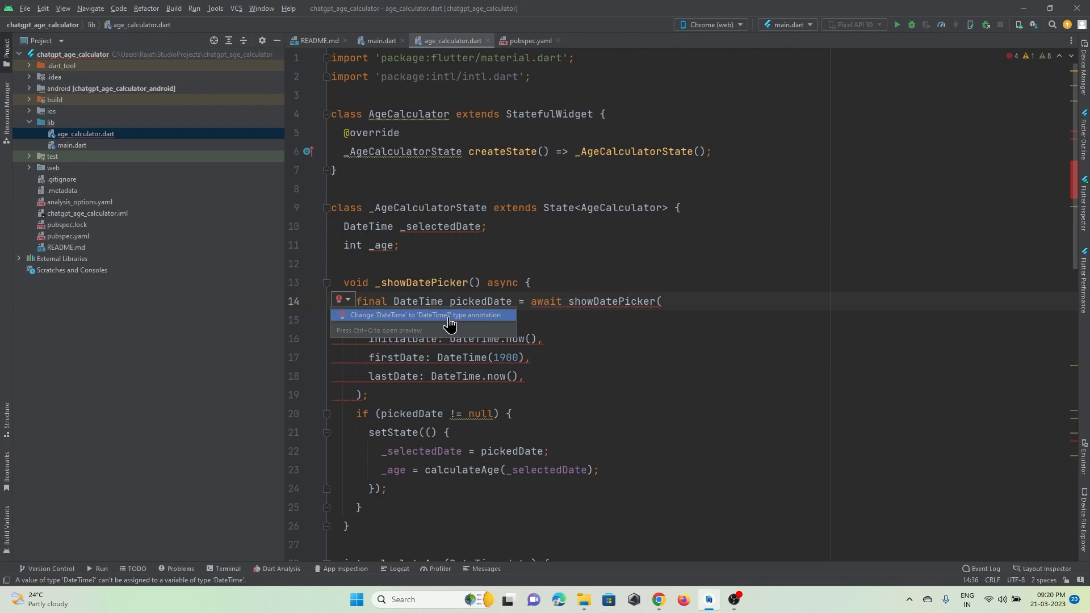
click(425, 315)
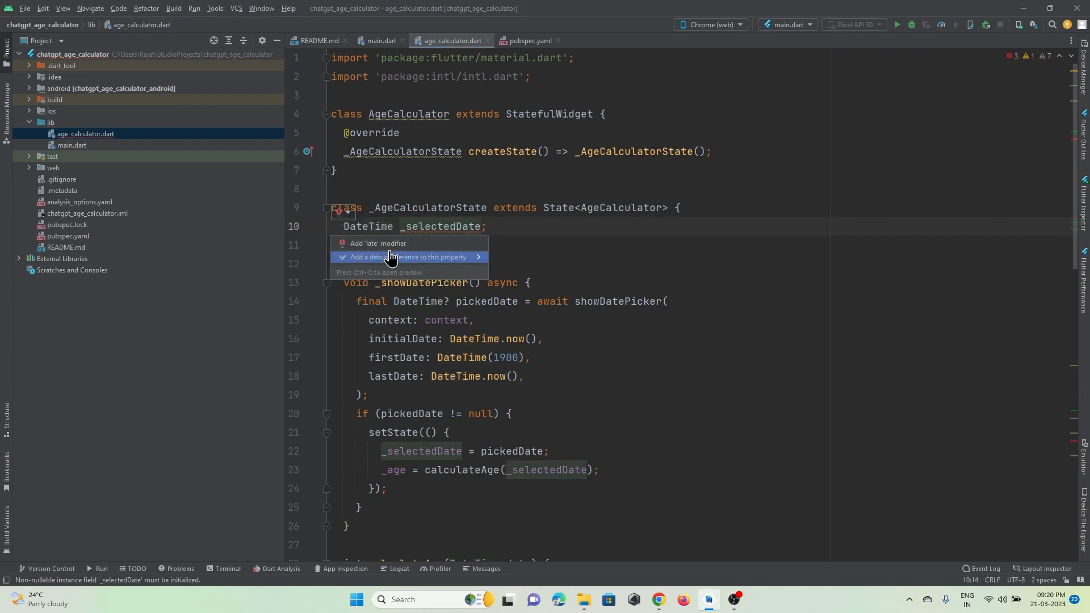
click(378, 244)
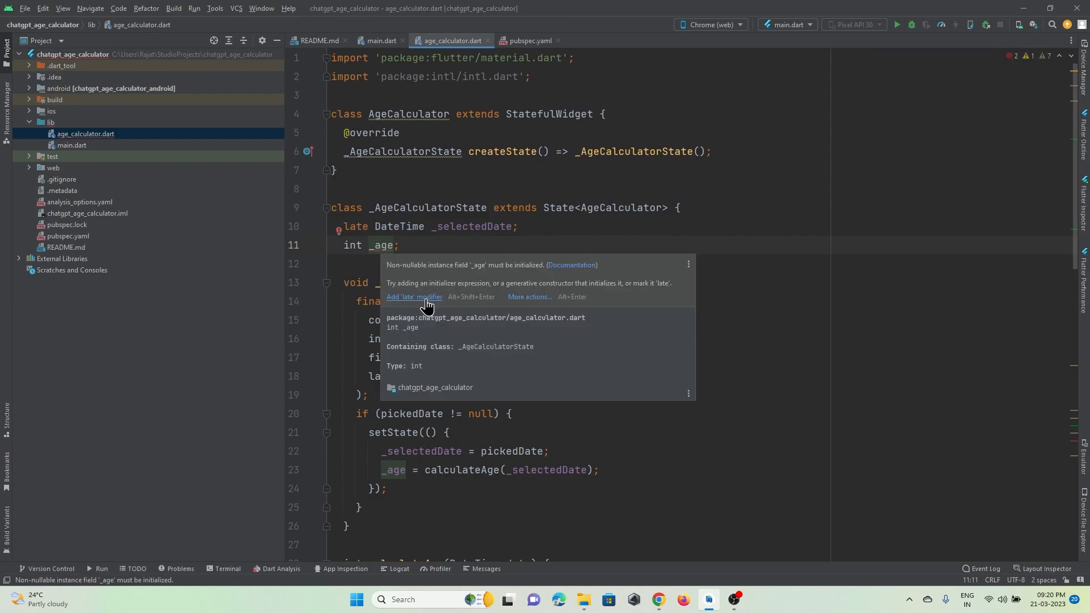
click(413, 297)
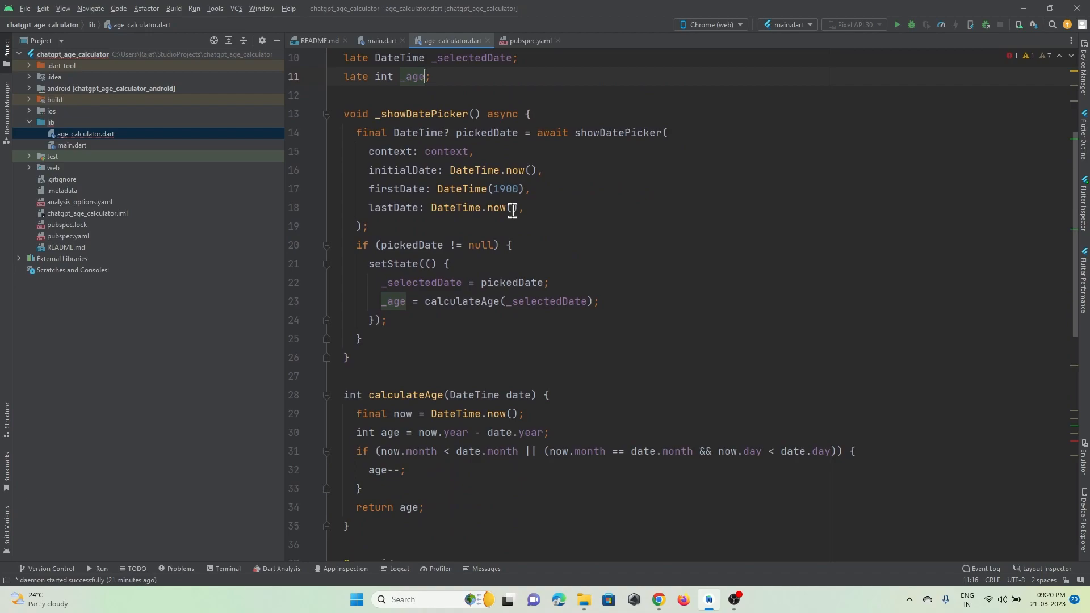
Step: Inspect the widget code and the error on RaisedButton
scroll(down, 3)
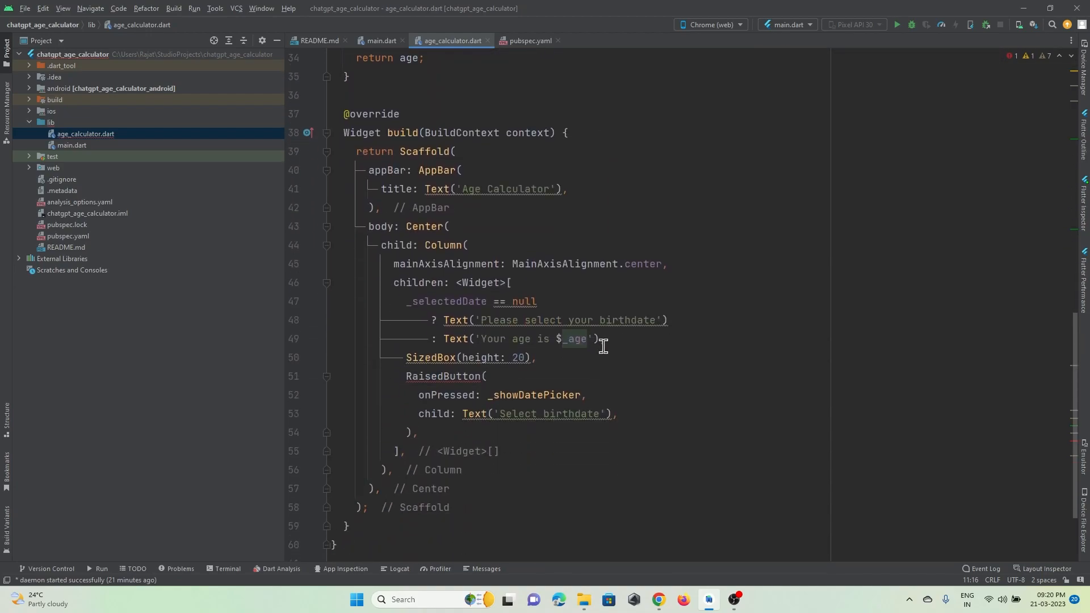
click(437, 376)
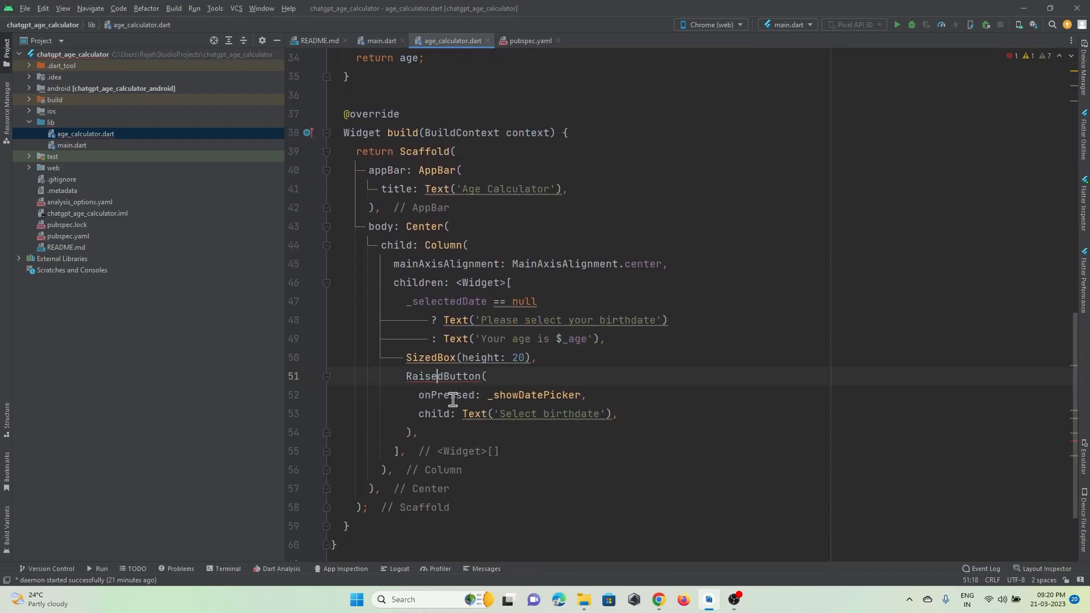
click(342, 376)
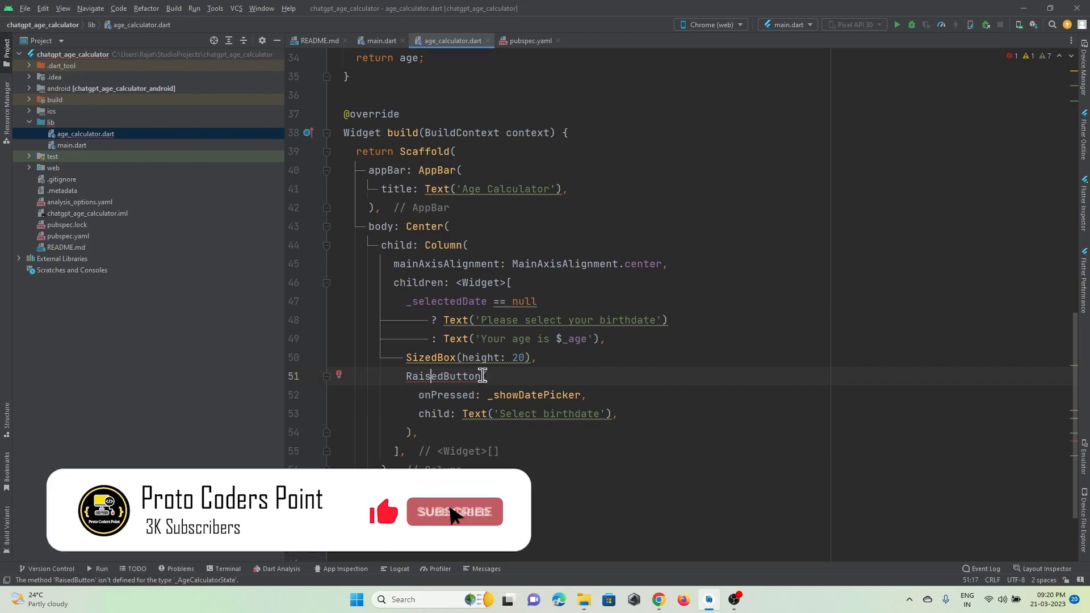
Step: Replace RaisedButton with ElevatedButton via autocomplete and run the app on Chrome
double_click(444, 375)
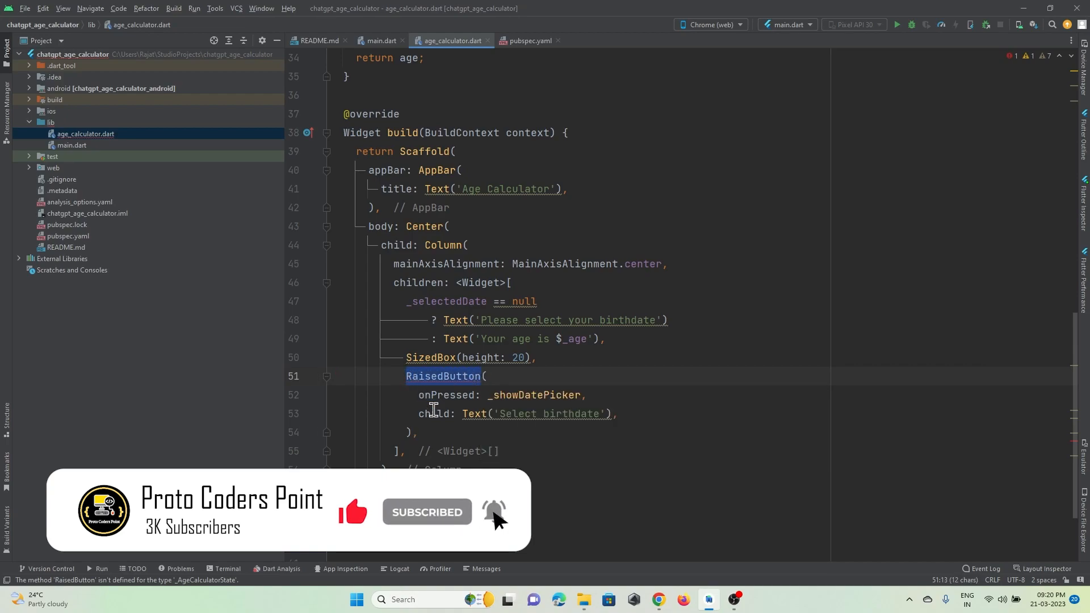
text(R()
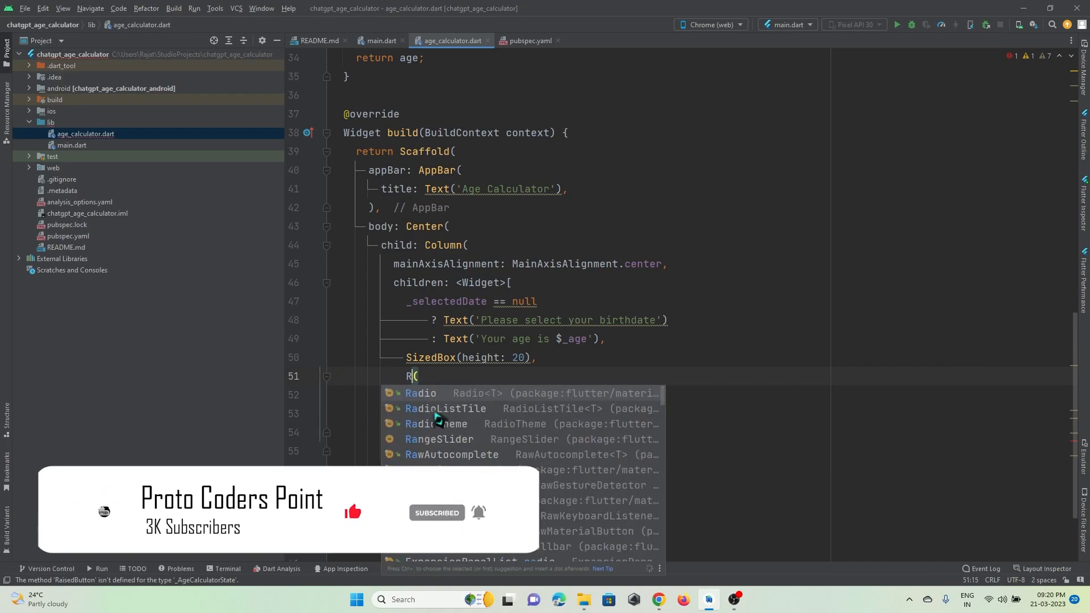
text(ElevatedButton)
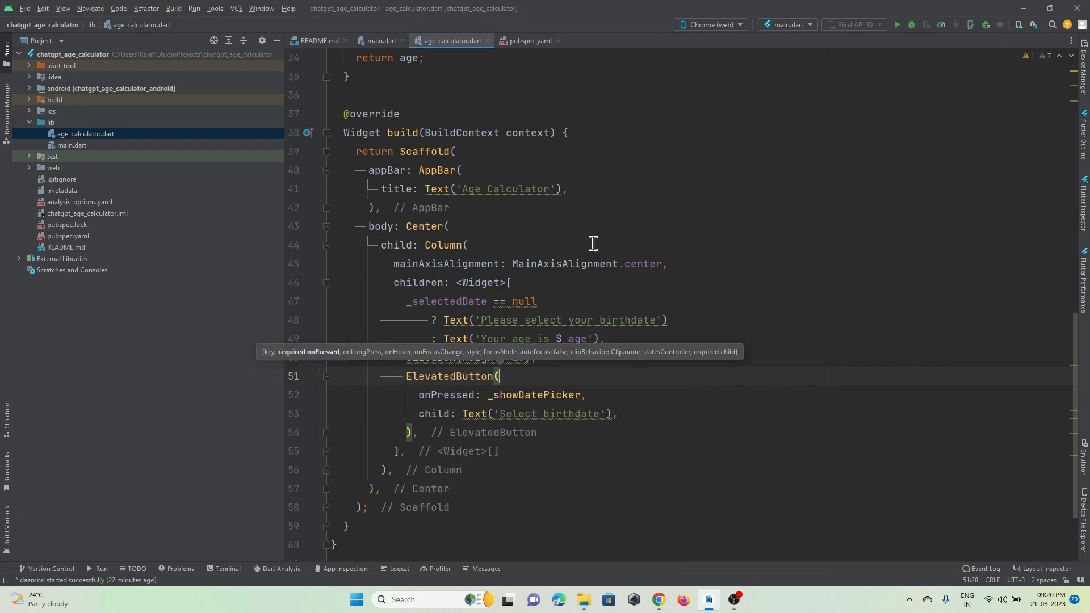
mouse_move(556, 256)
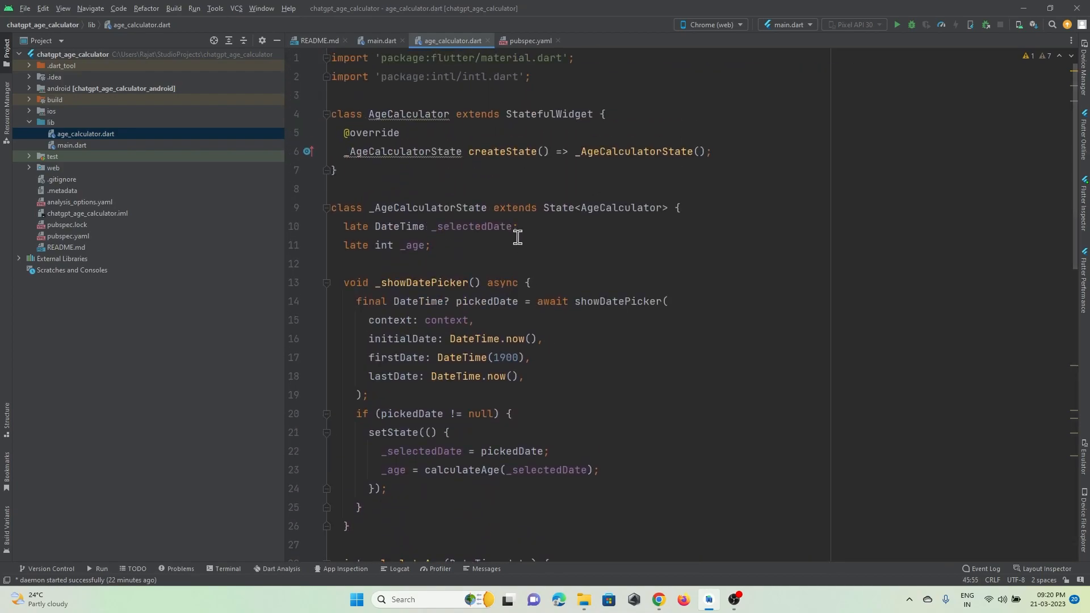
click(895, 24)
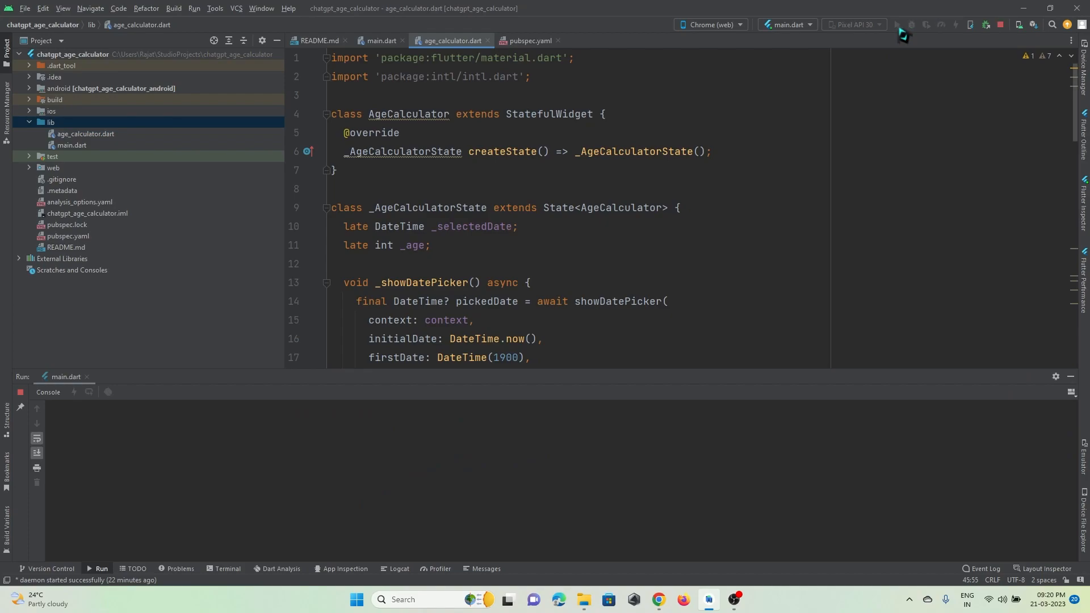
Step: Switch to editing main.dart while the app launches in Chrome debug mode
click(899, 24)
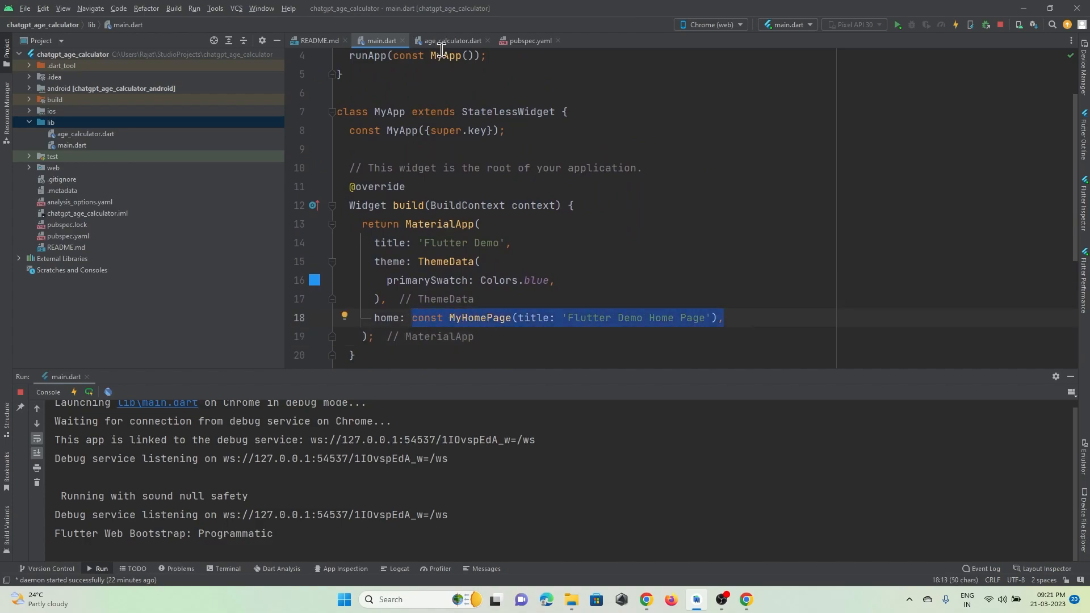
Step: Set main.dart's home widget to AgeCalculator()
text(A)
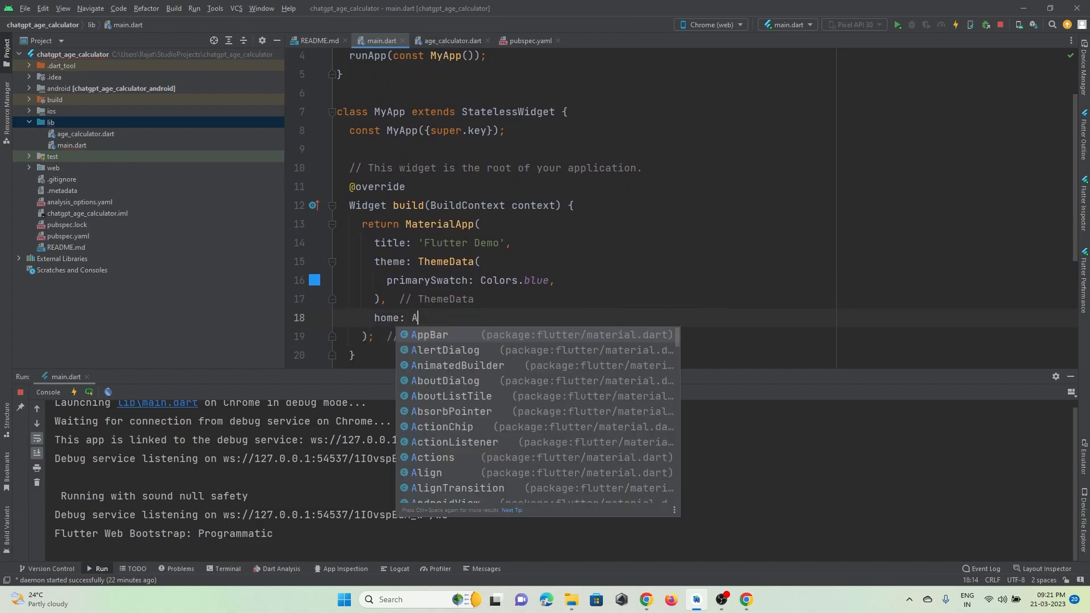
text(geCalculator)
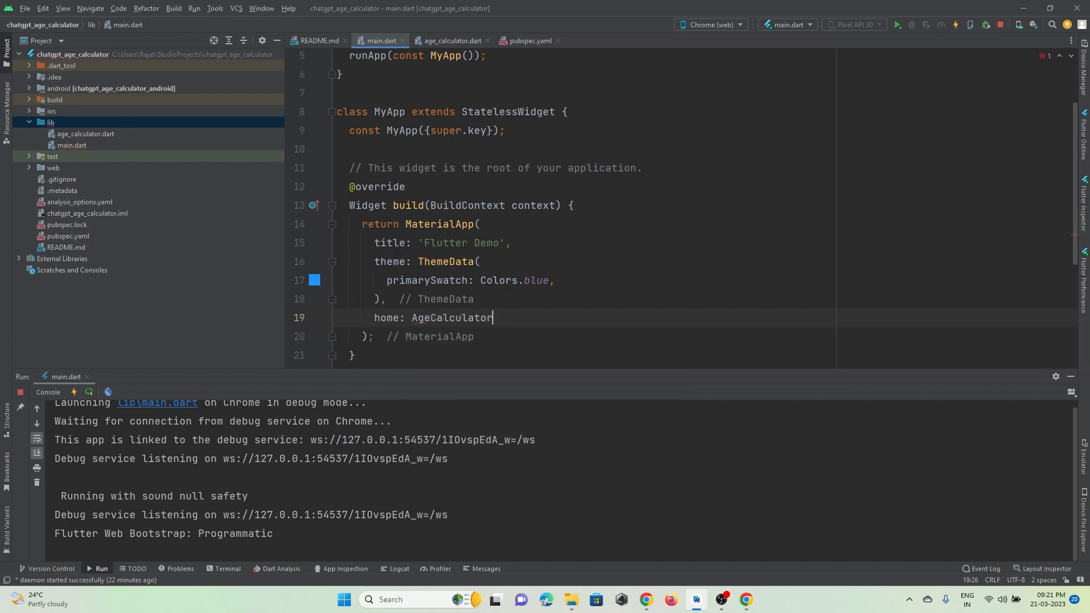
text(())
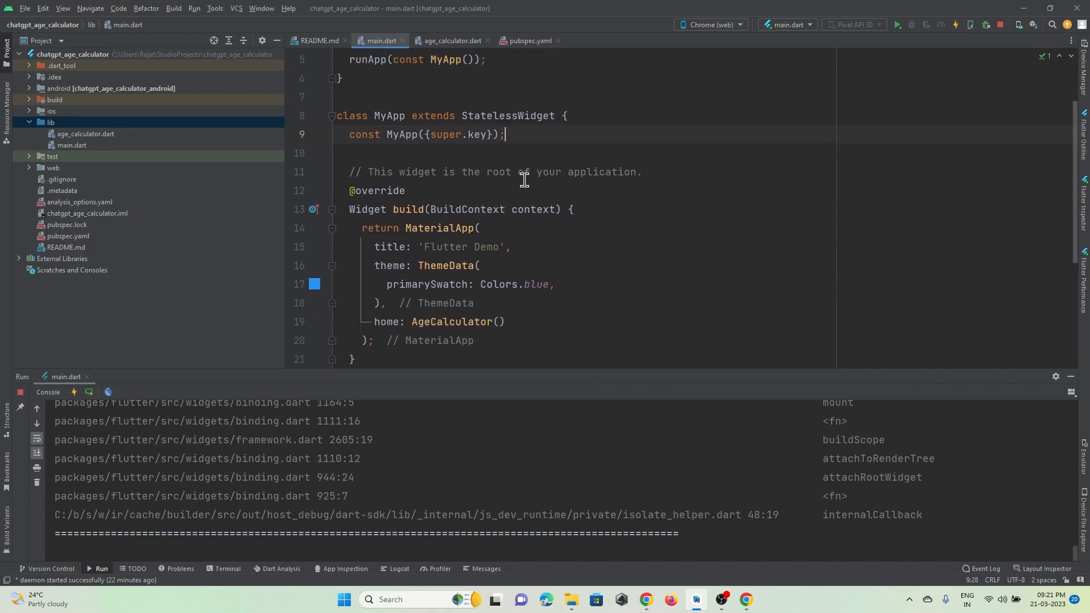
Step: Initialise _selectedDate to DateTime.now() and replace 'late int _age' with _age = 0
click(450, 41)
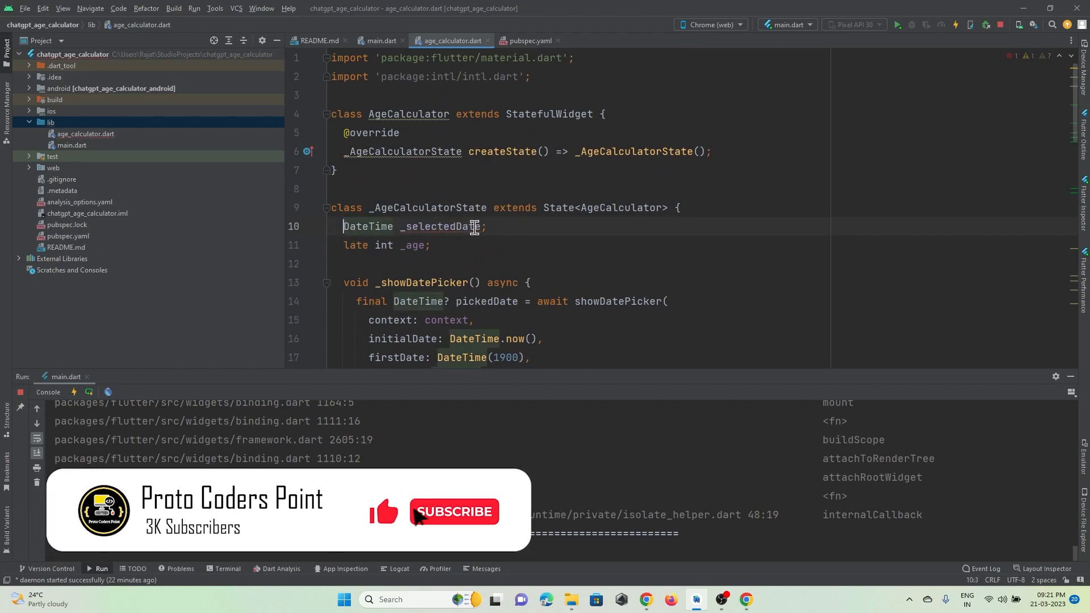
text(=)
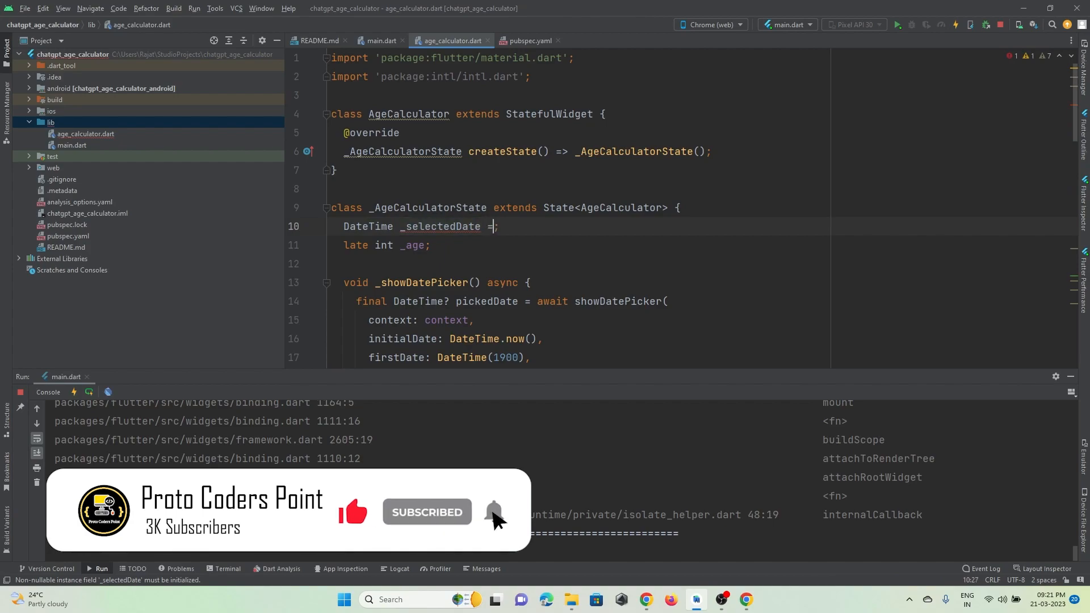
text(DateTime(year)
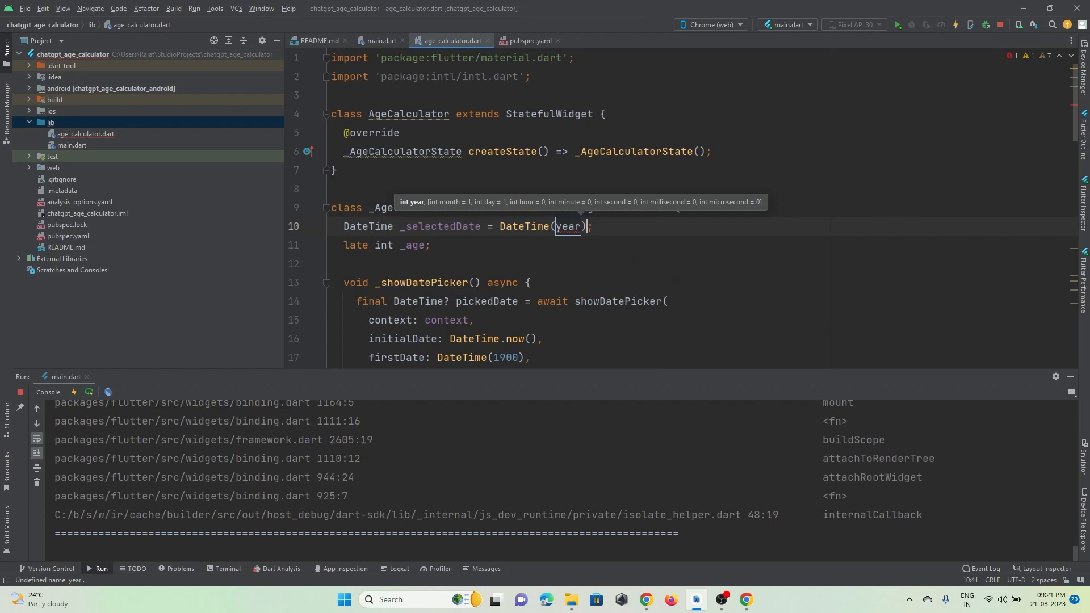
key(Backspace)
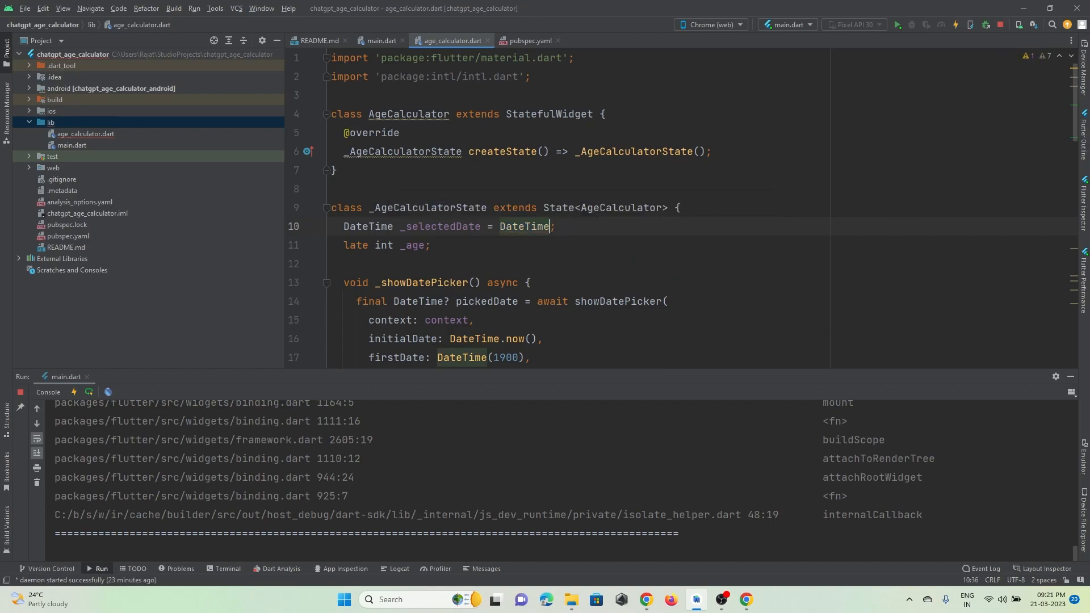
text(.now())
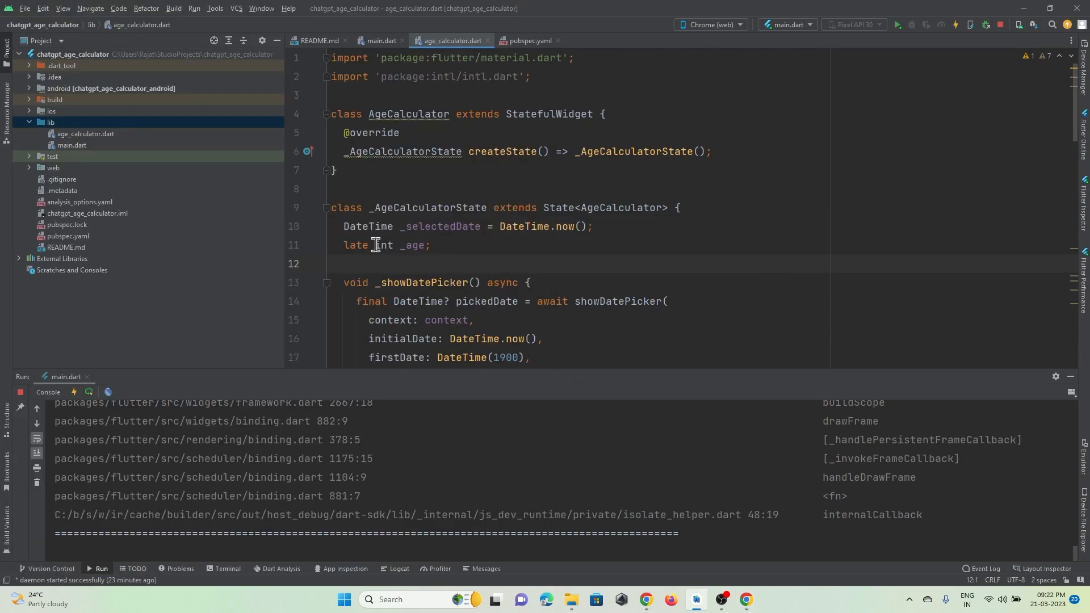
double_click(357, 244)
text( = )
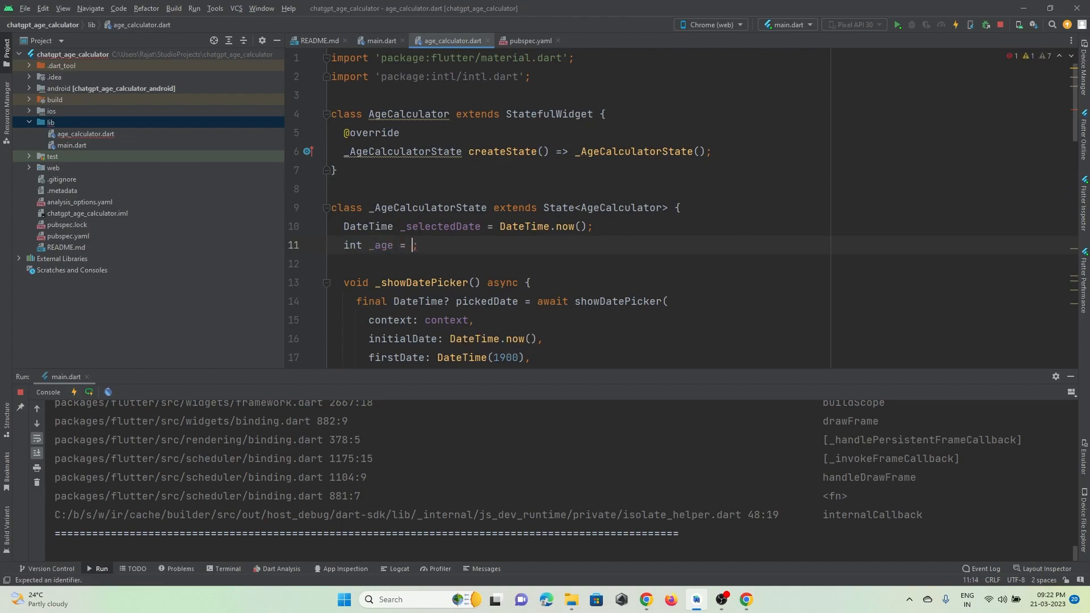
text(0)
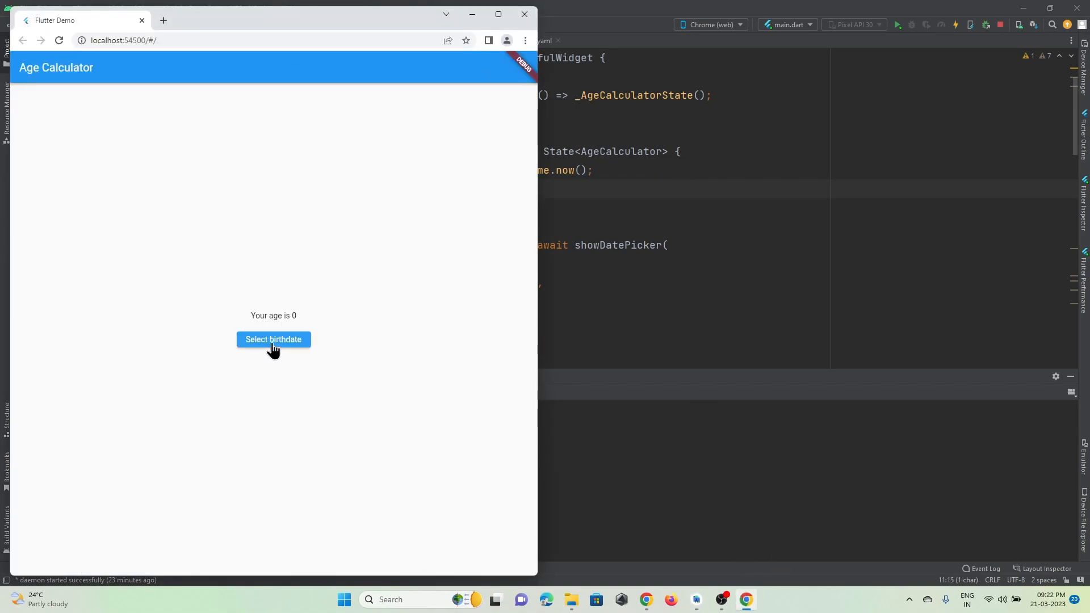
Step: Pick June 1, 1994 as the birthdate in the date picker
click(273, 340)
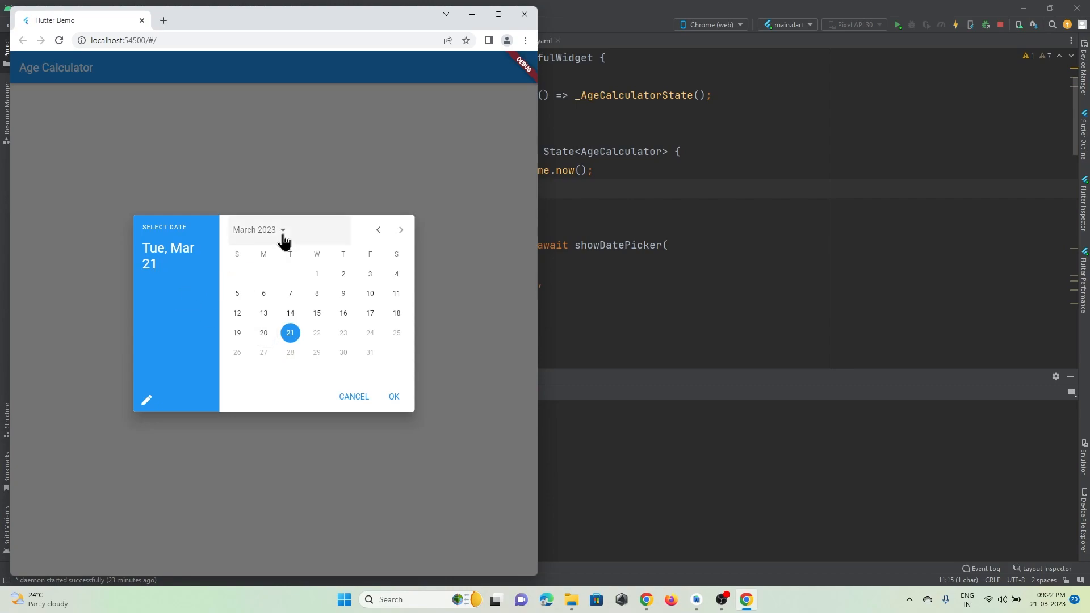
click(258, 229)
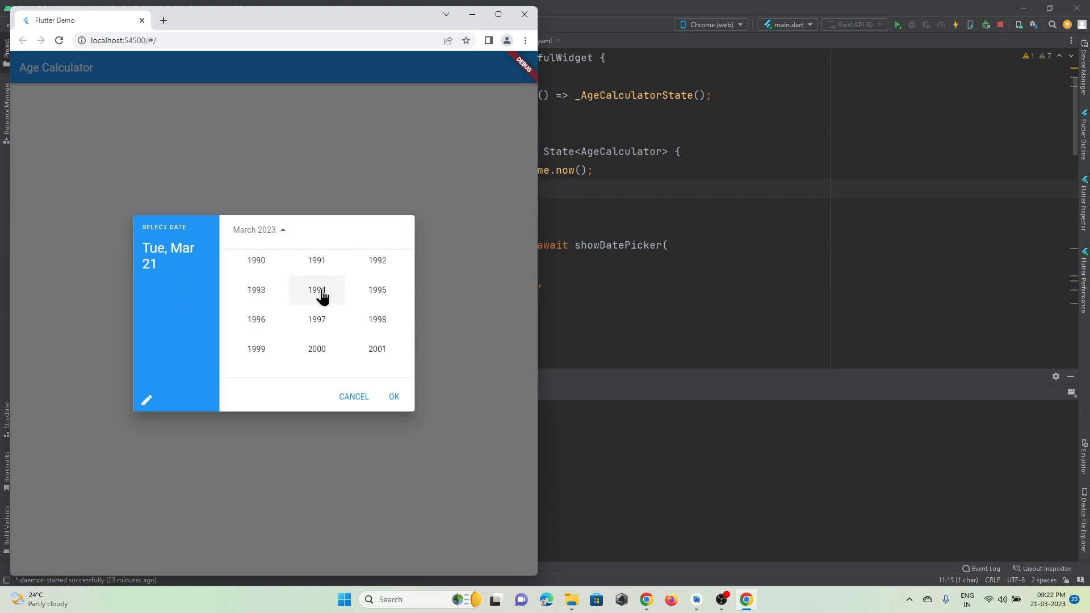
click(316, 290)
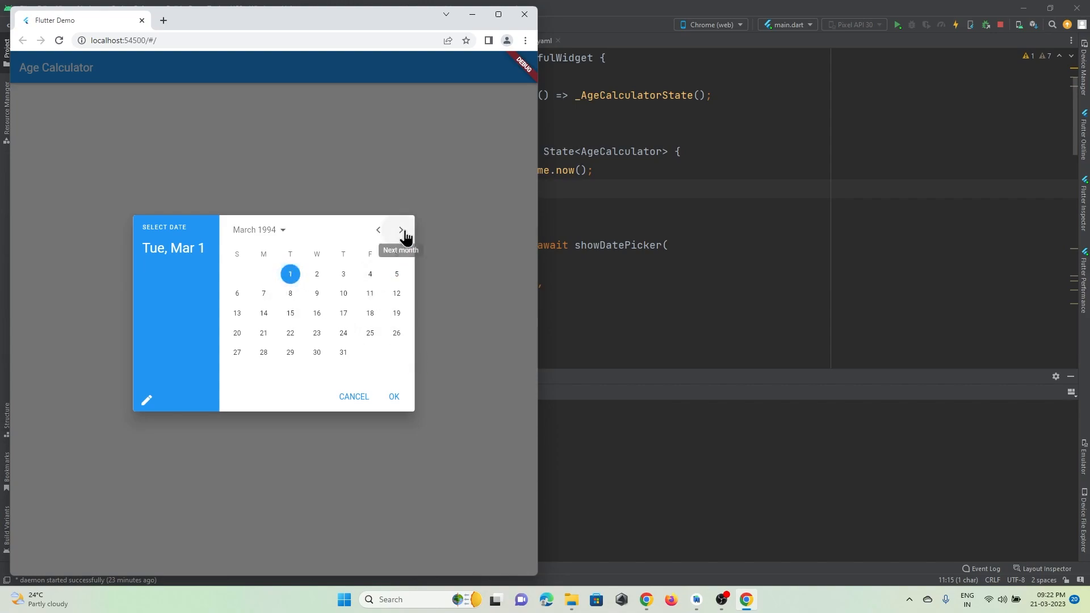
click(400, 229)
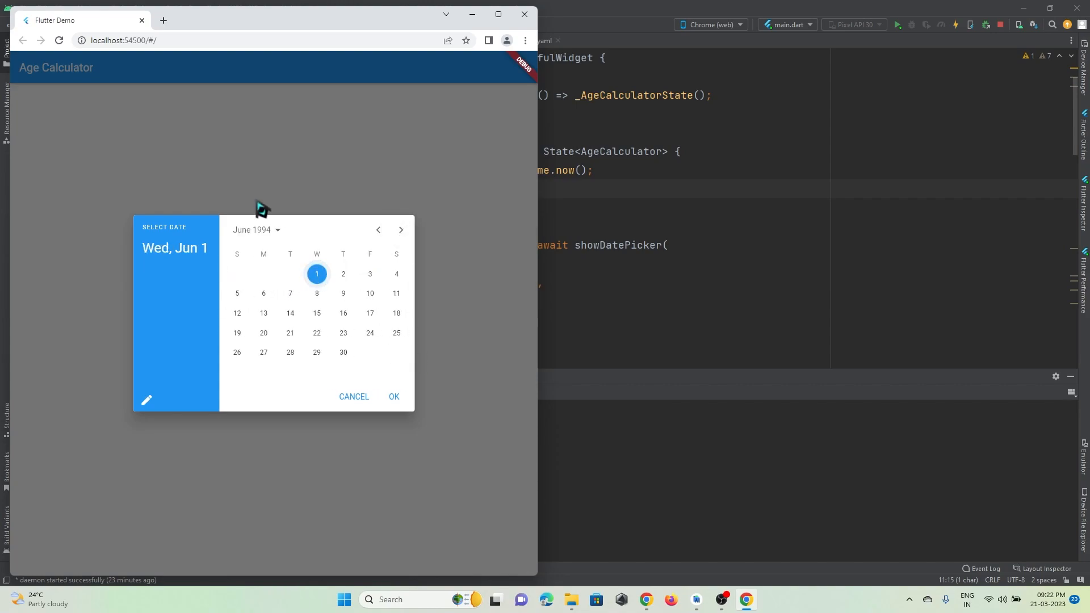
click(393, 397)
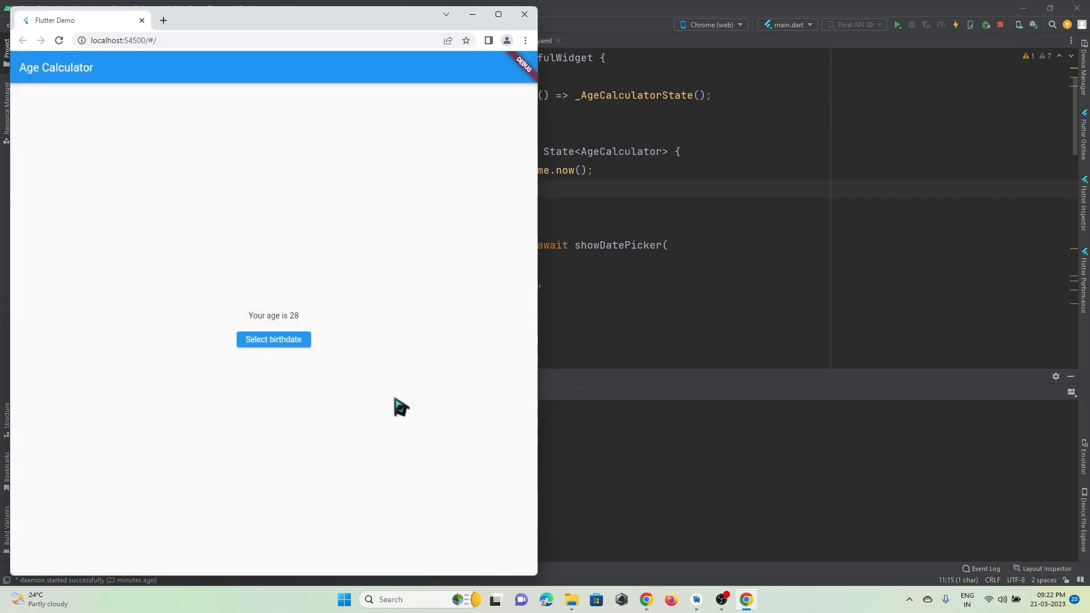
mouse_move(290, 326)
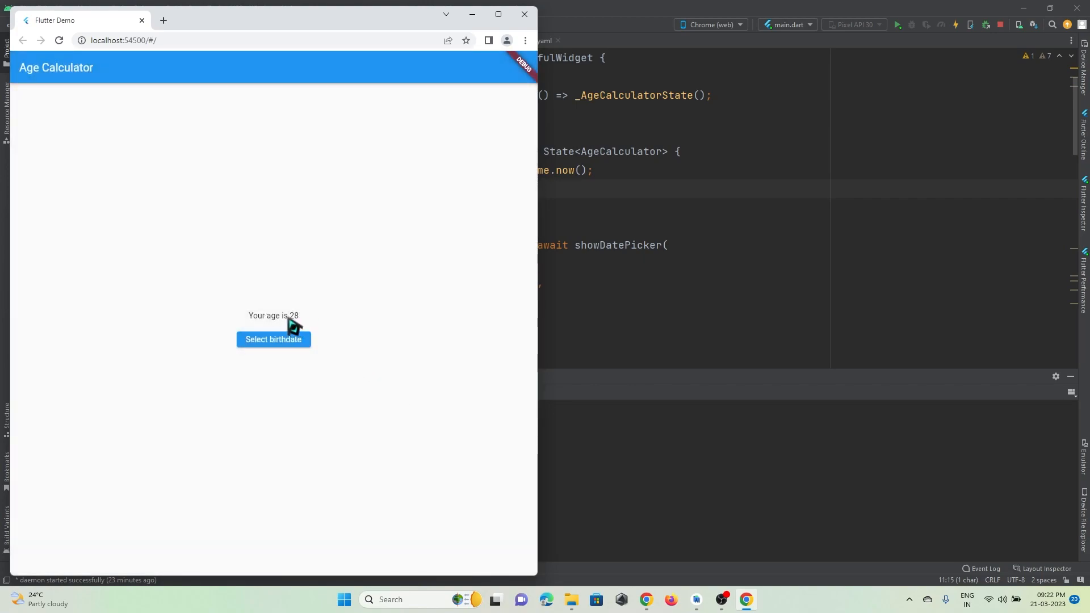
Step: Pick March 1, 1998 as the birthdate, showing an age of 25
click(273, 340)
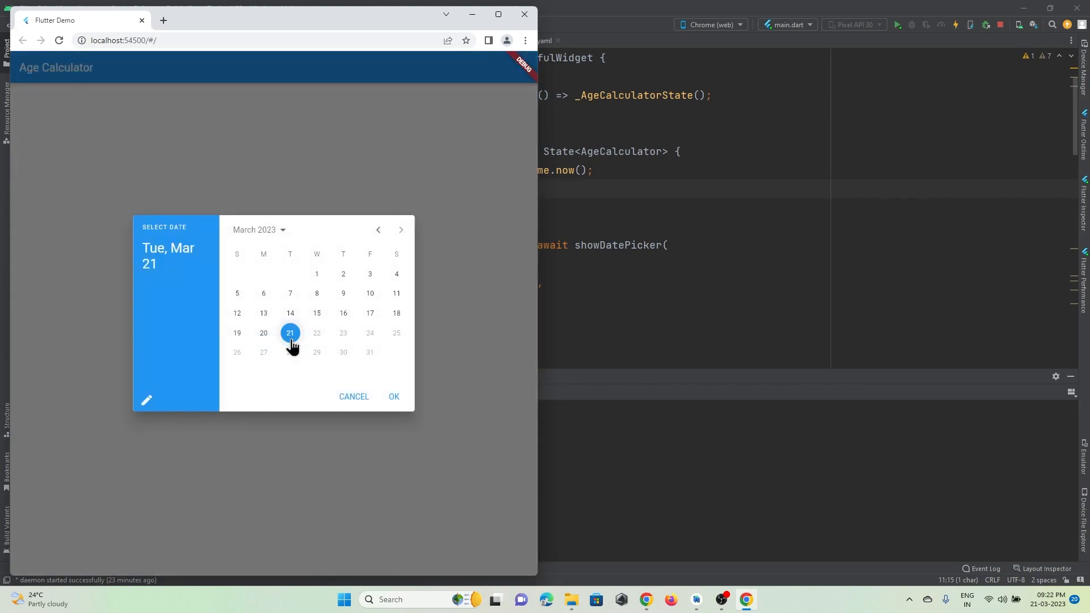
click(257, 229)
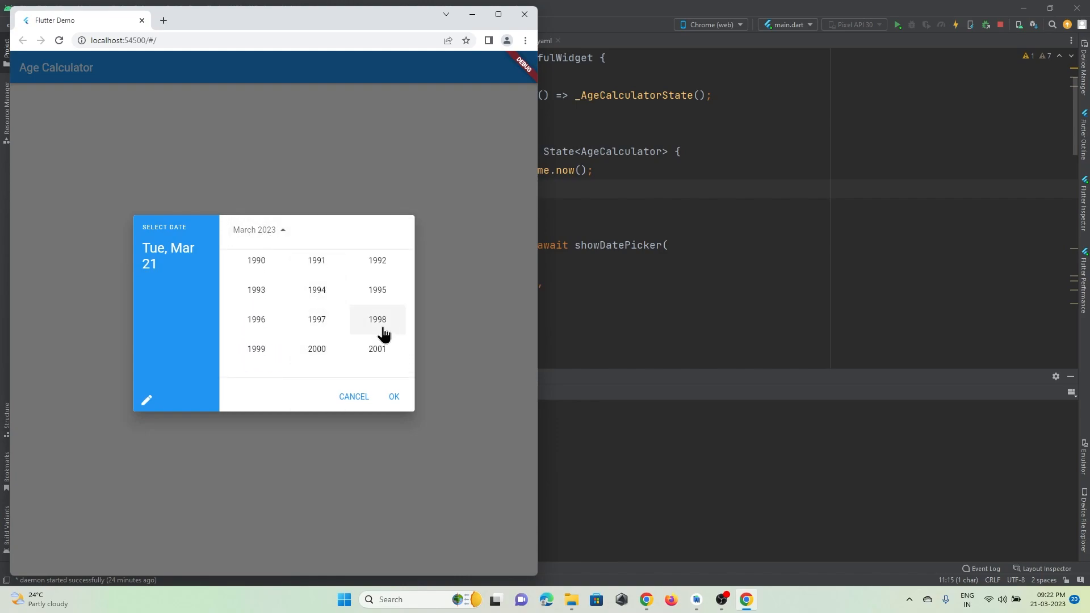
click(377, 319)
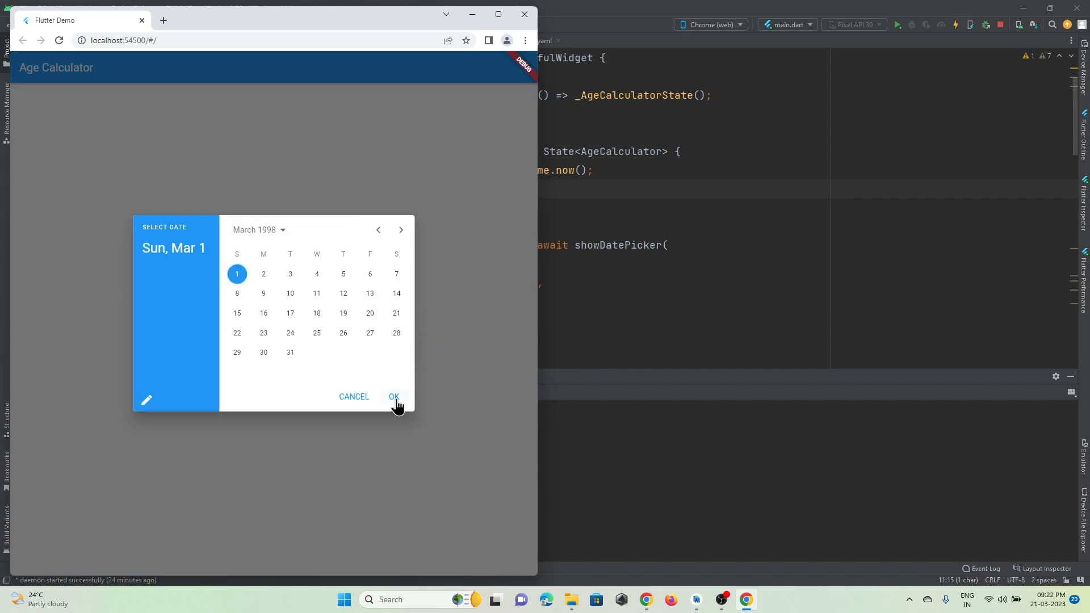
click(393, 397)
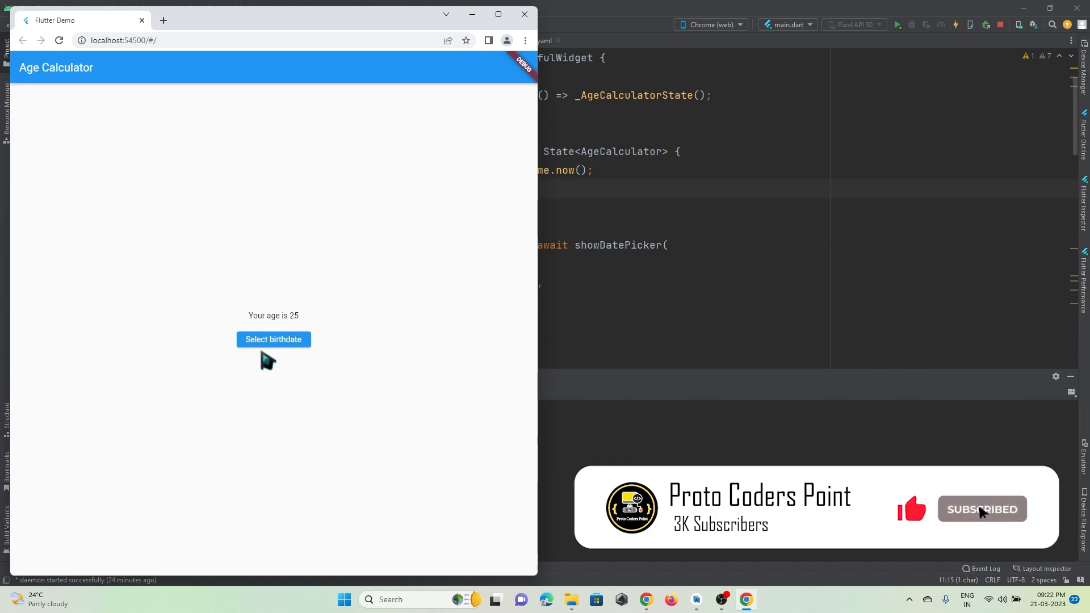
Step: Choose a May 1995 birthdate from the year list, giving 'Your age is 27'
click(272, 339)
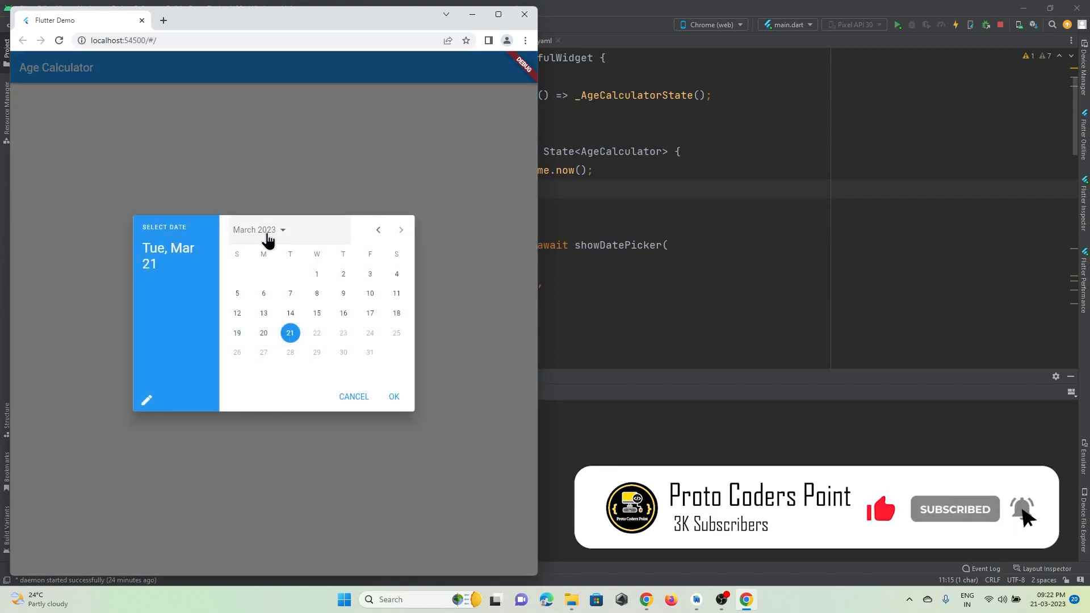
click(259, 229)
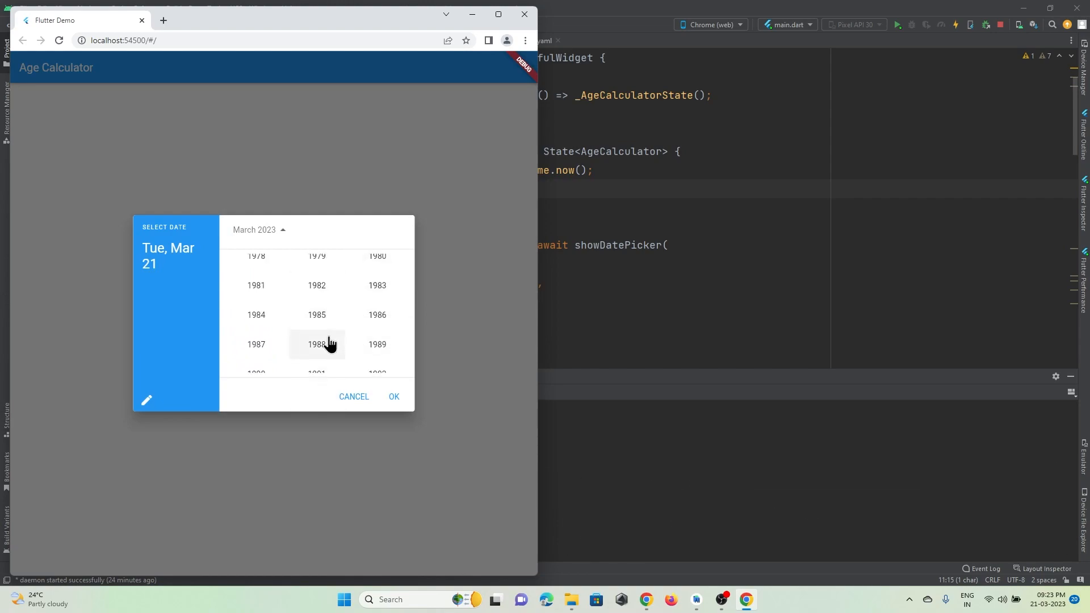
click(317, 344)
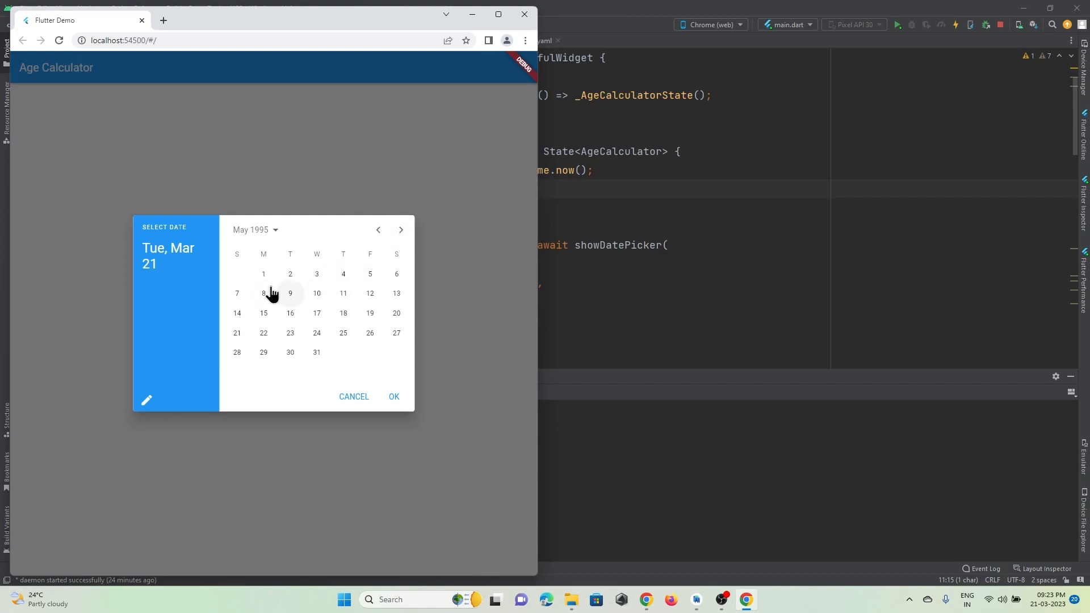
click(394, 397)
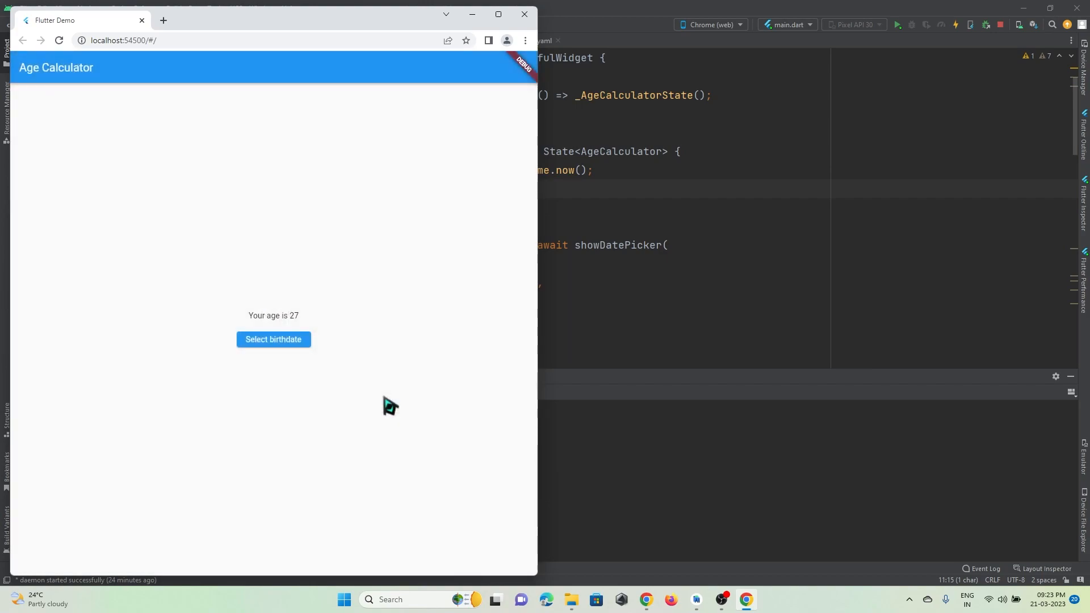
mouse_move(292, 327)
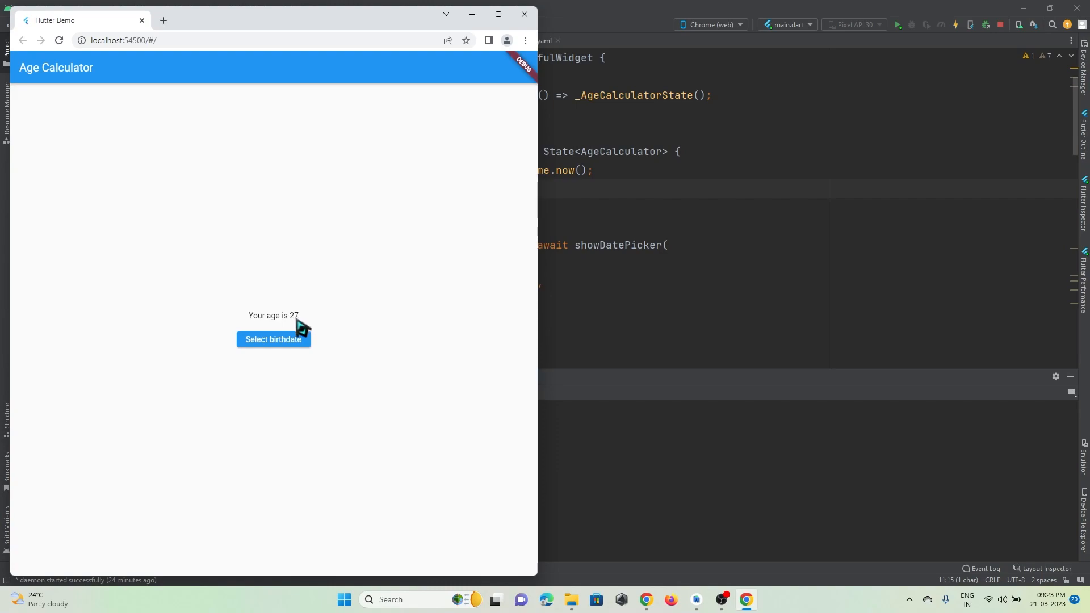
mouse_move(333, 313)
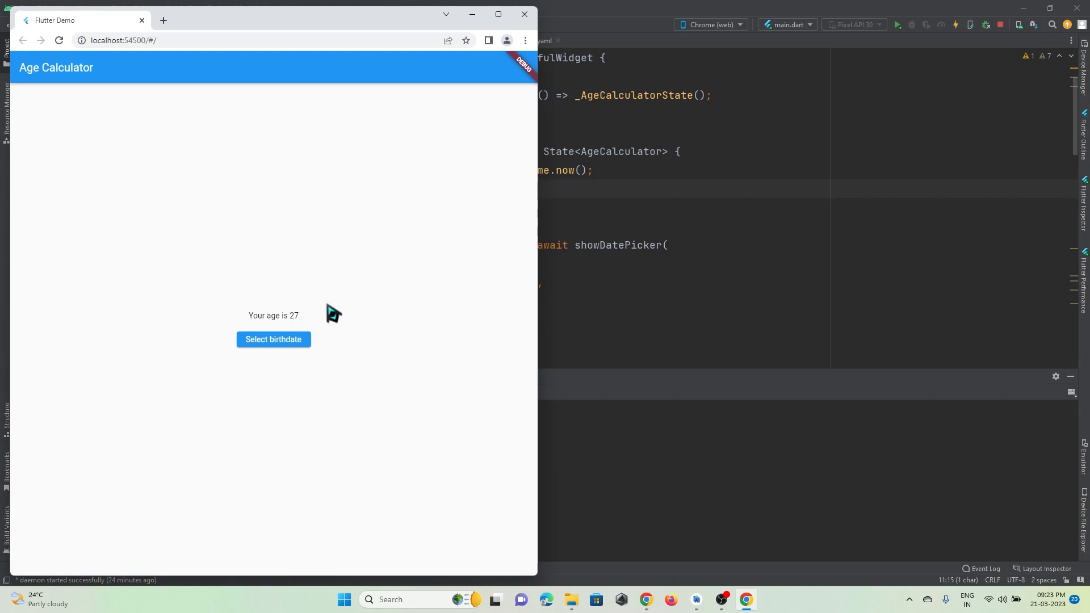
mouse_move(528, 152)
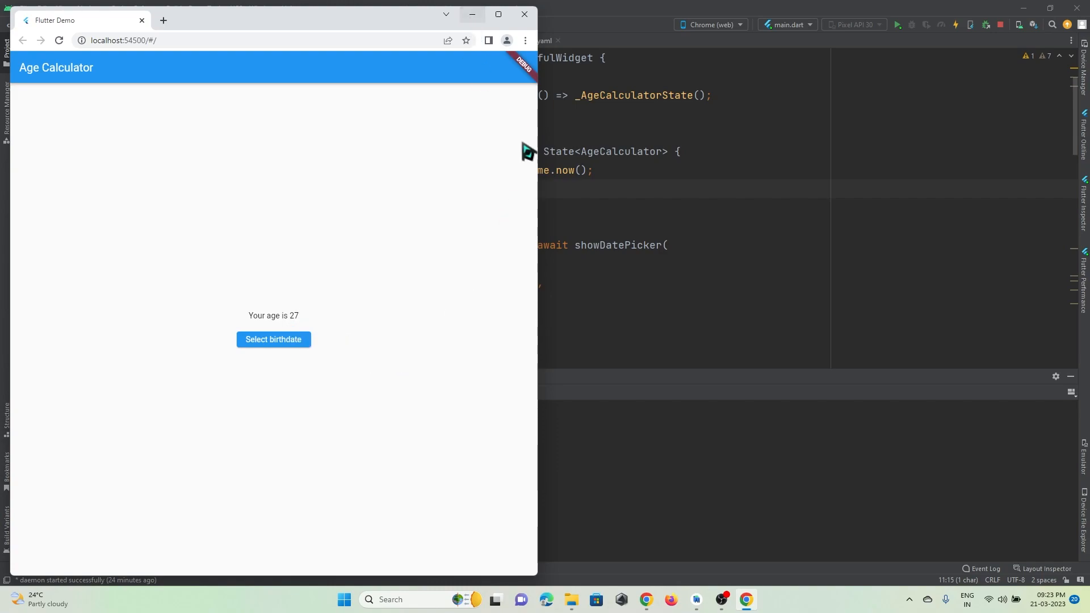